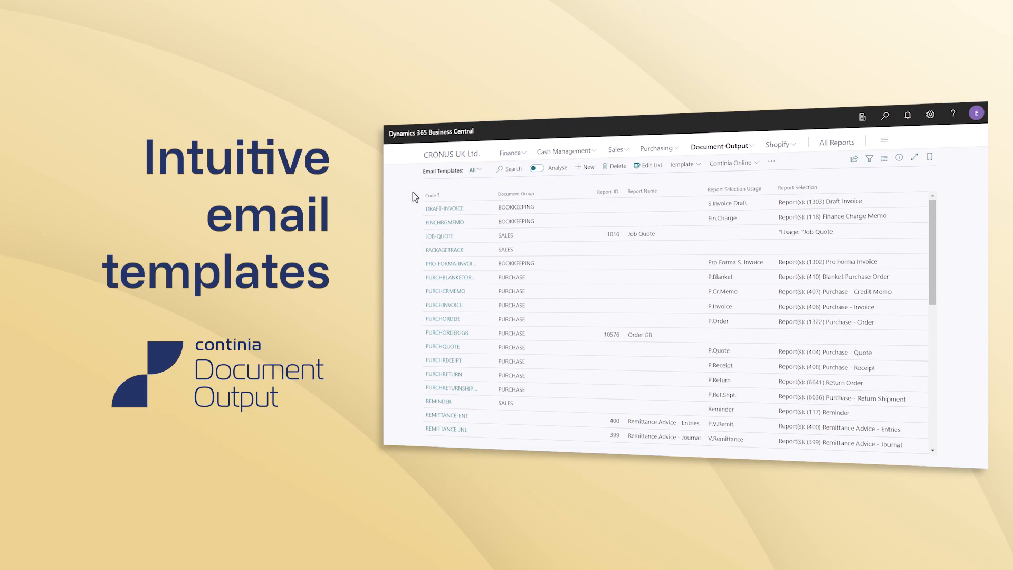
Filter the Email Templates list by searching for 'quote'.
type("quote")
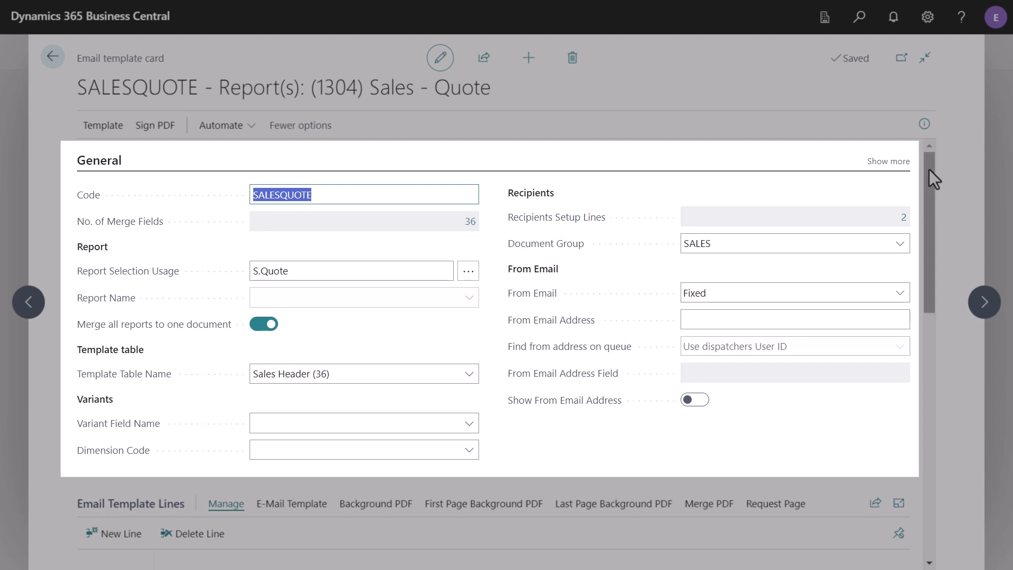
Bring the SALESQUOTE template lines with the 'Quote %1.pdf' output file into view.
scroll("down", 3)
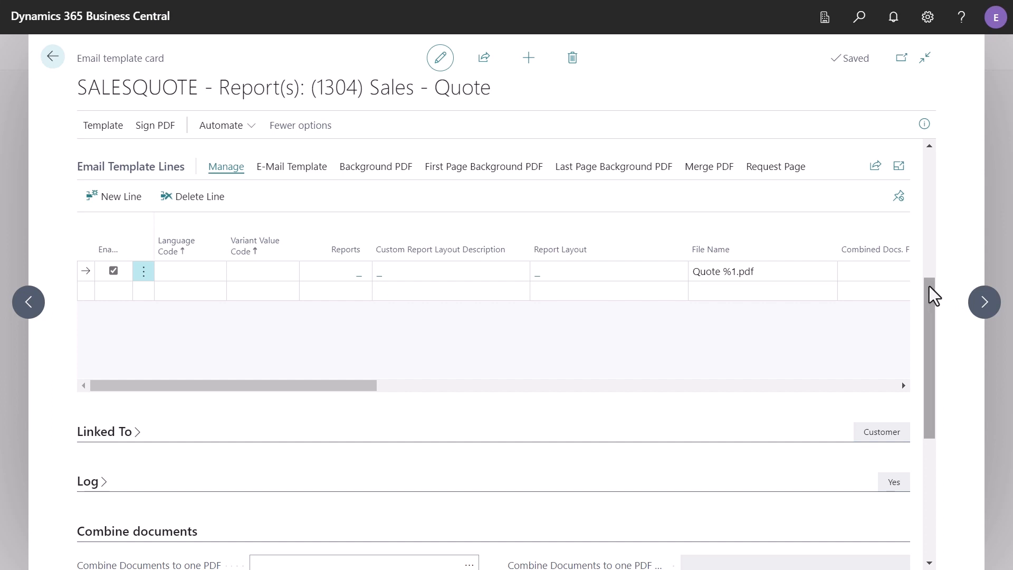
scroll("down", 3)
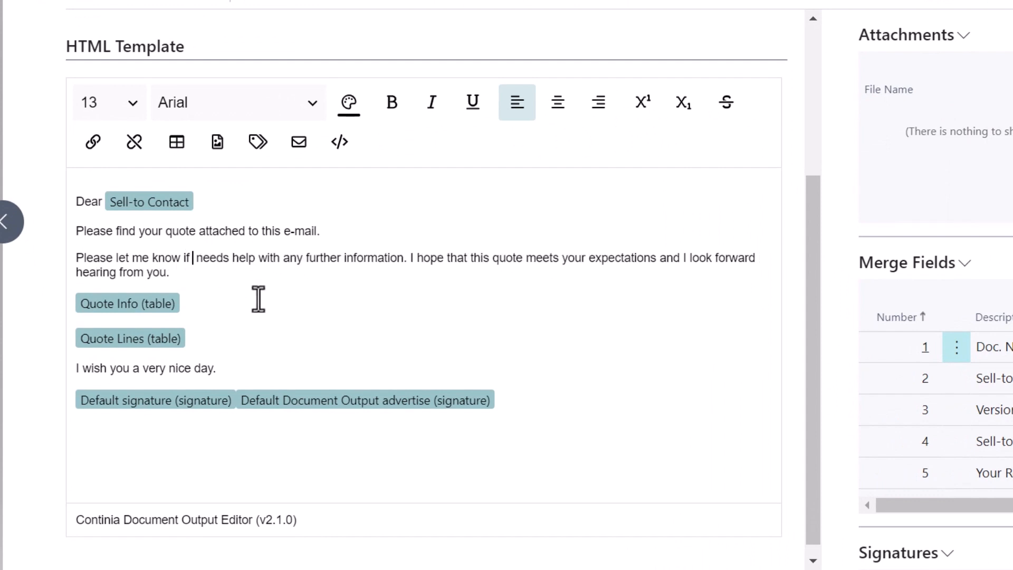
Insert the Sell-to Contact merge field after 'if' via the % suggestion, then show the merge-field list.
type("%sell")
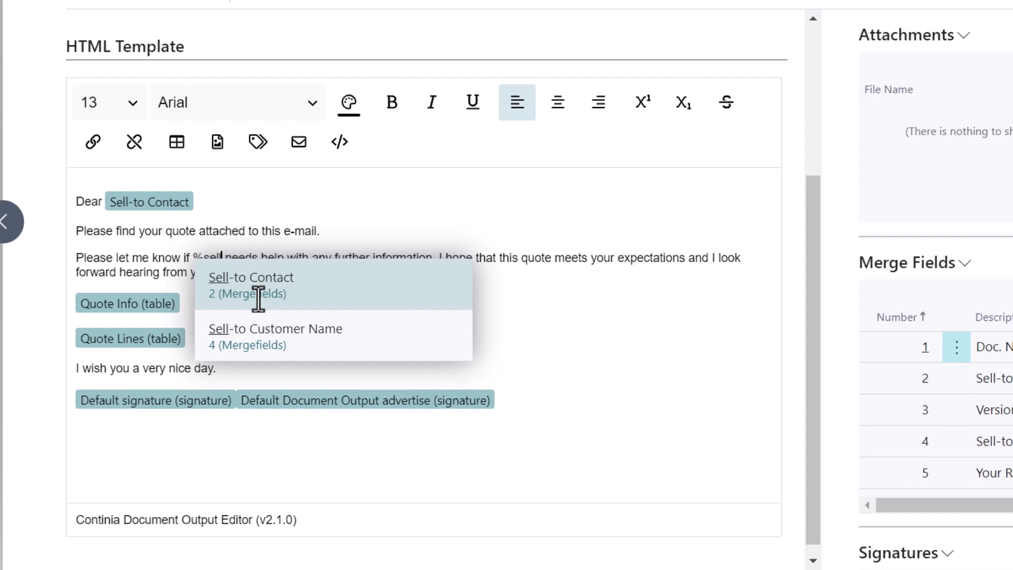
left_click(251, 278)
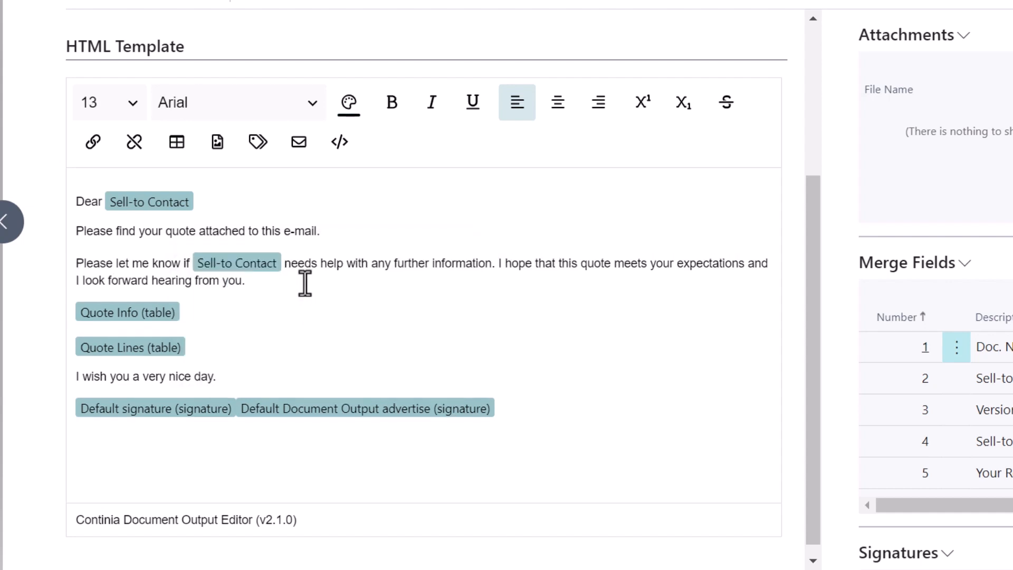
left_click(256, 141)
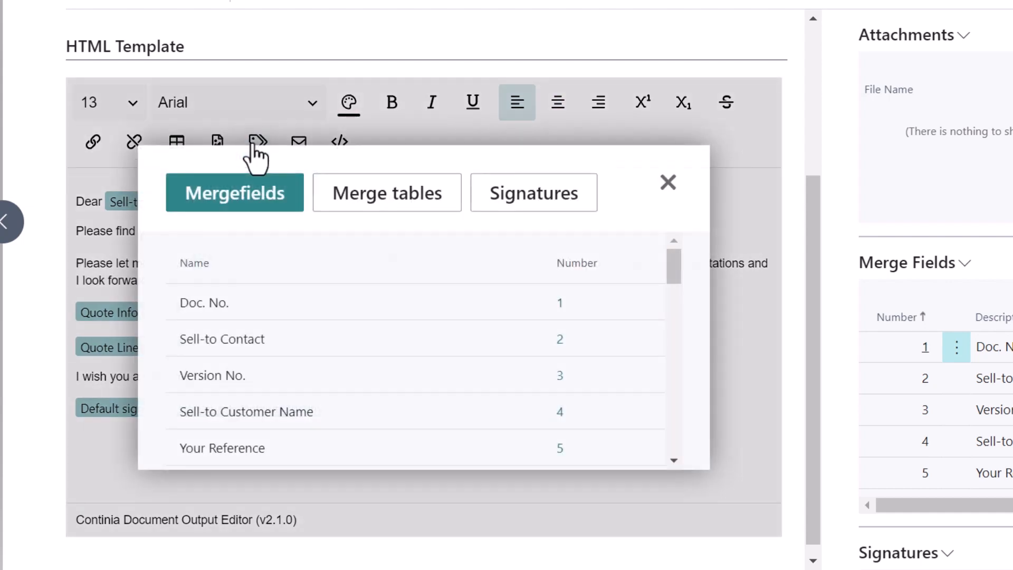
Browse the Merge tables and Signatures lists, then close the insert window.
left_click(387, 192)
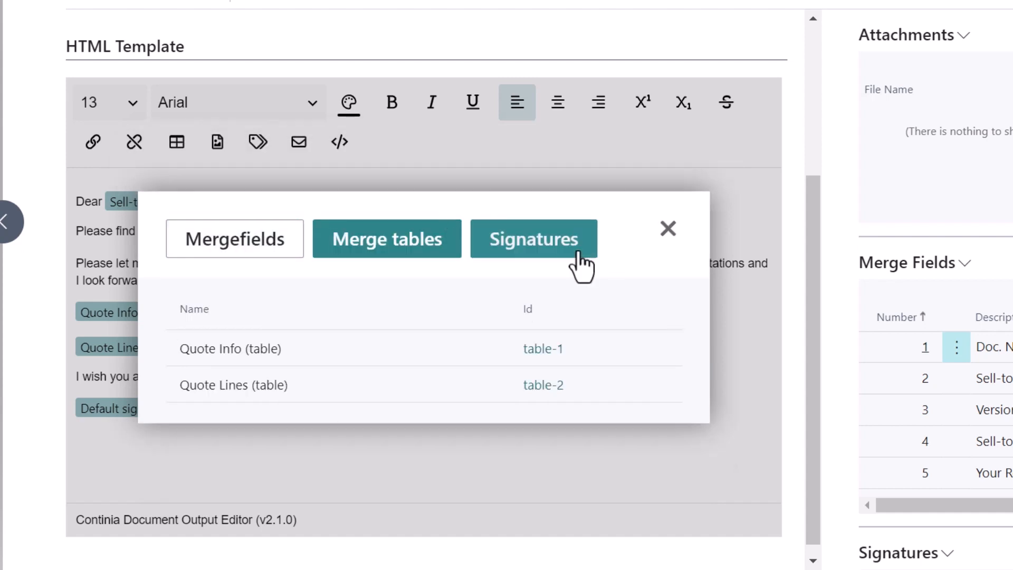
left_click(534, 237)
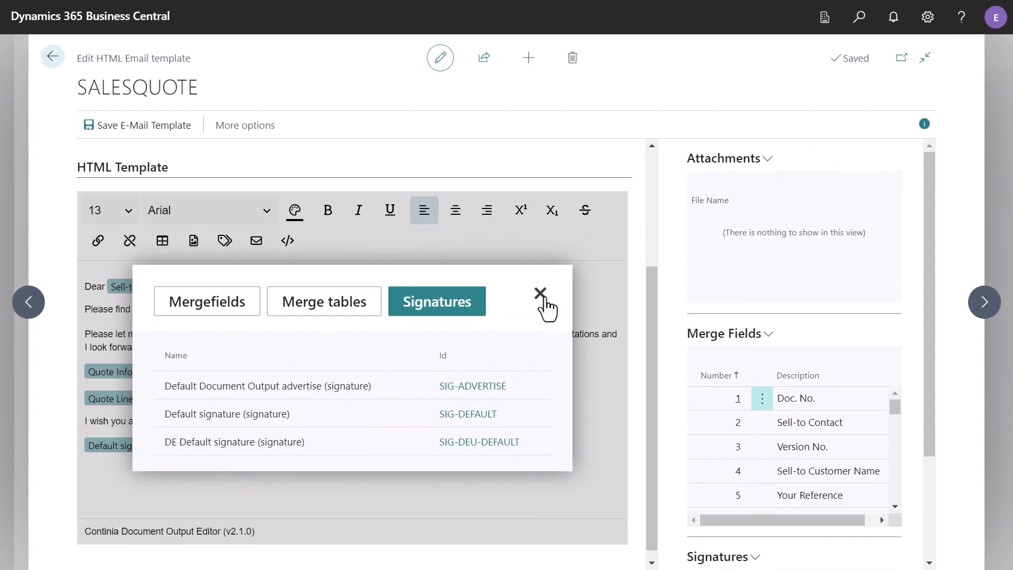
left_click(540, 292)
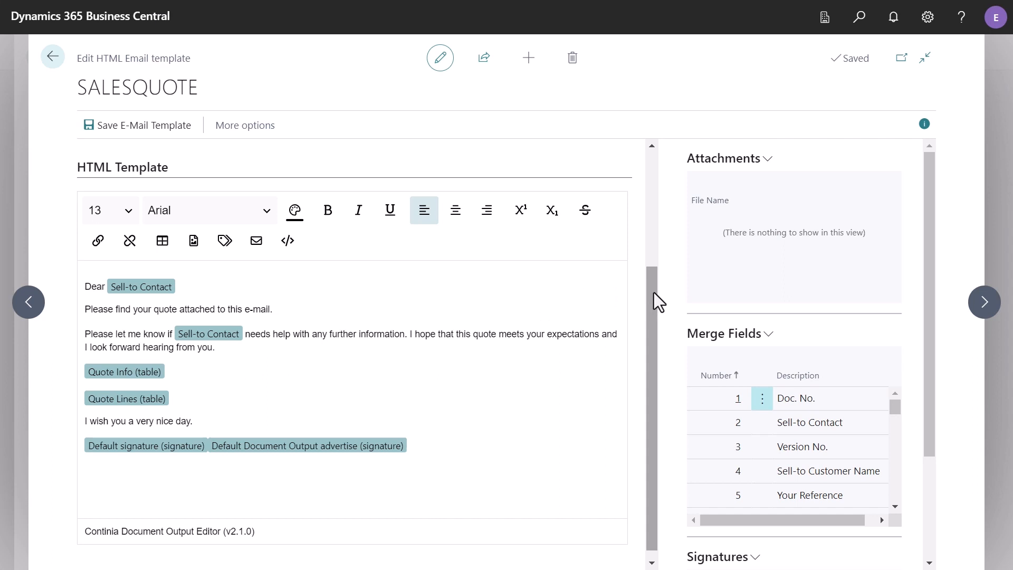